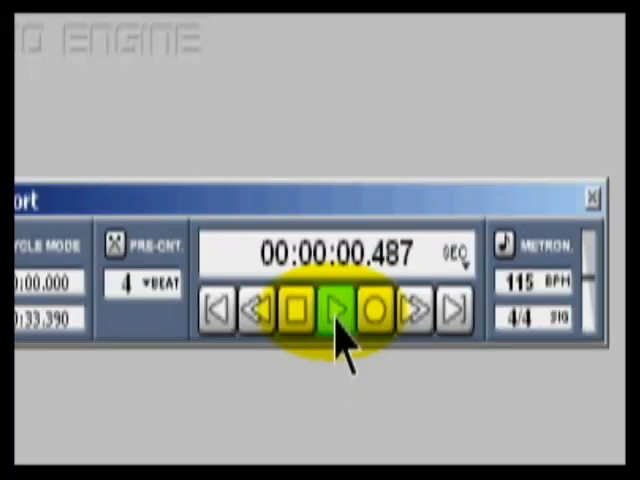
Step: Start playback so the drums, second take and third vocal tracks play together
{"action": "left_click", "coordinate": [340, 311]}
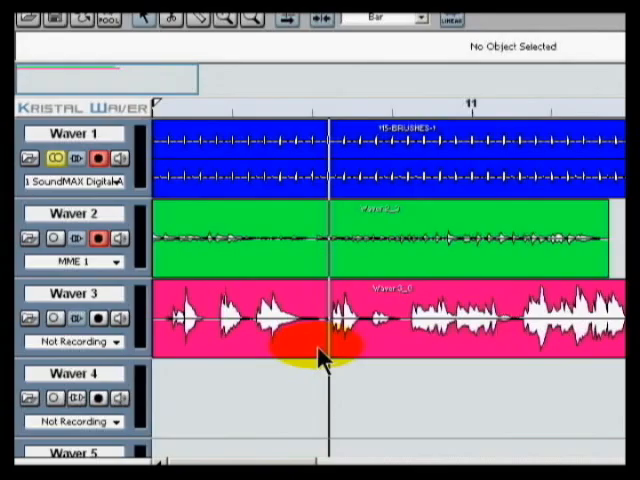